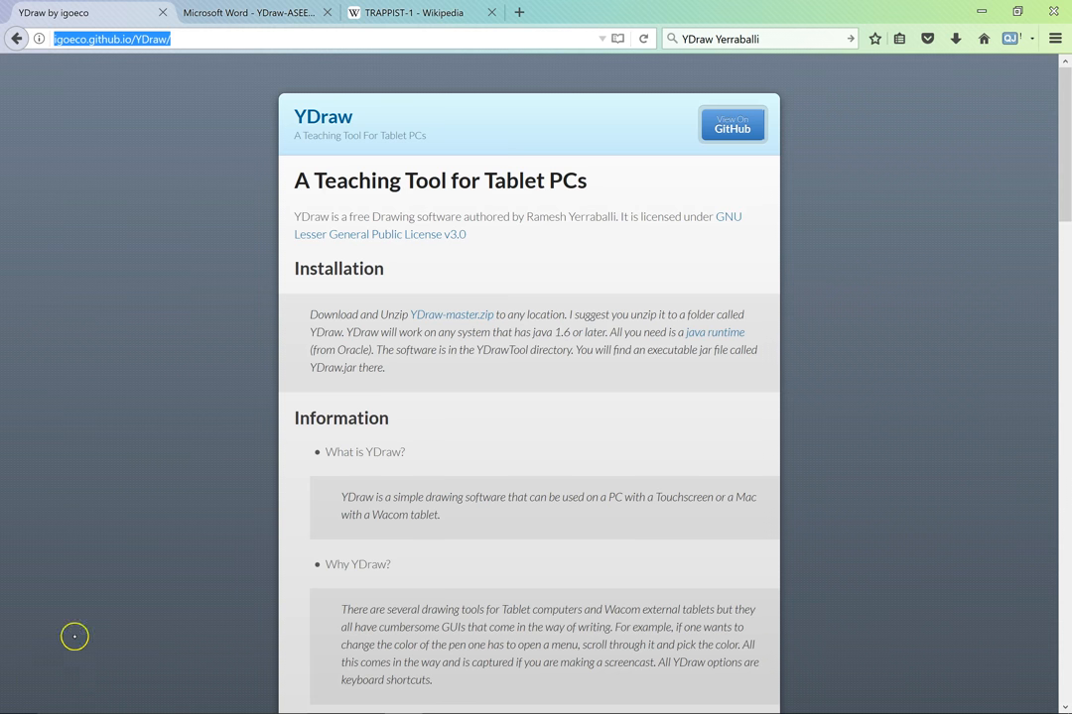
pyautogui.moveTo(225, 114)
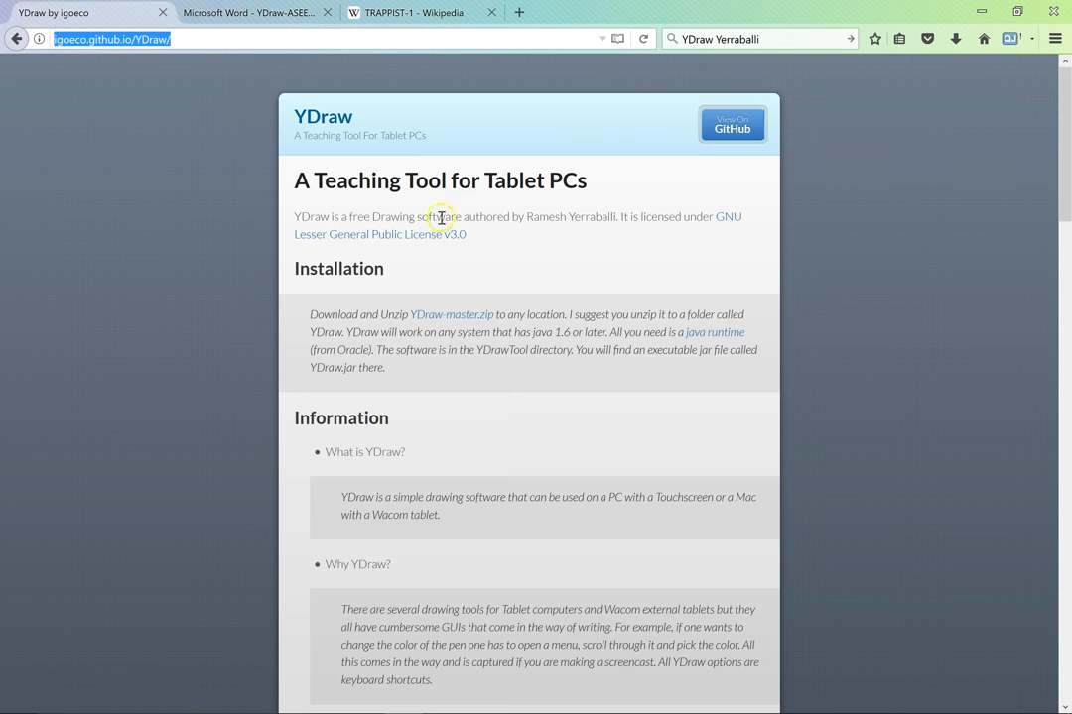
pyautogui.moveTo(501, 269)
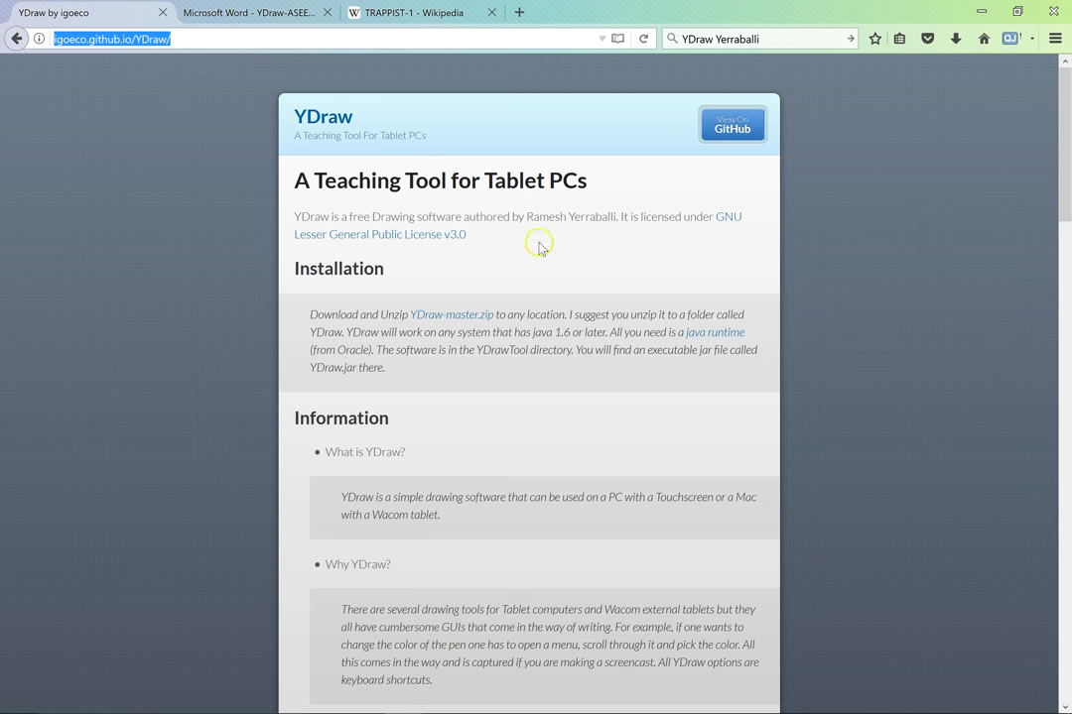
pyautogui.moveTo(553, 295)
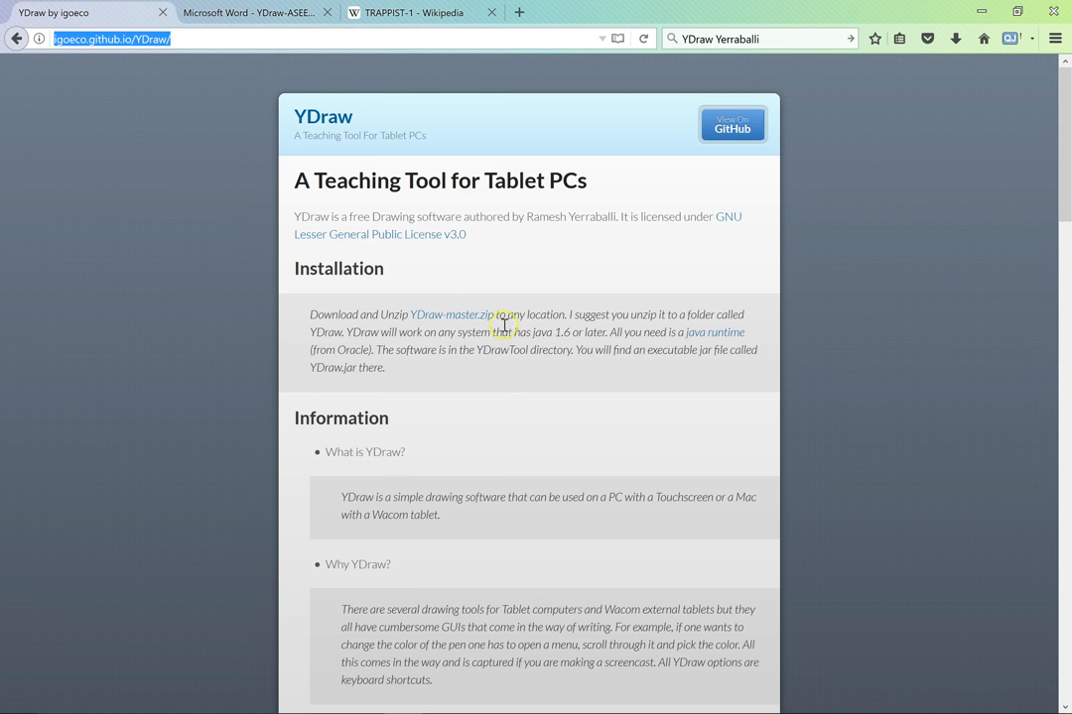
pyautogui.moveTo(445, 322)
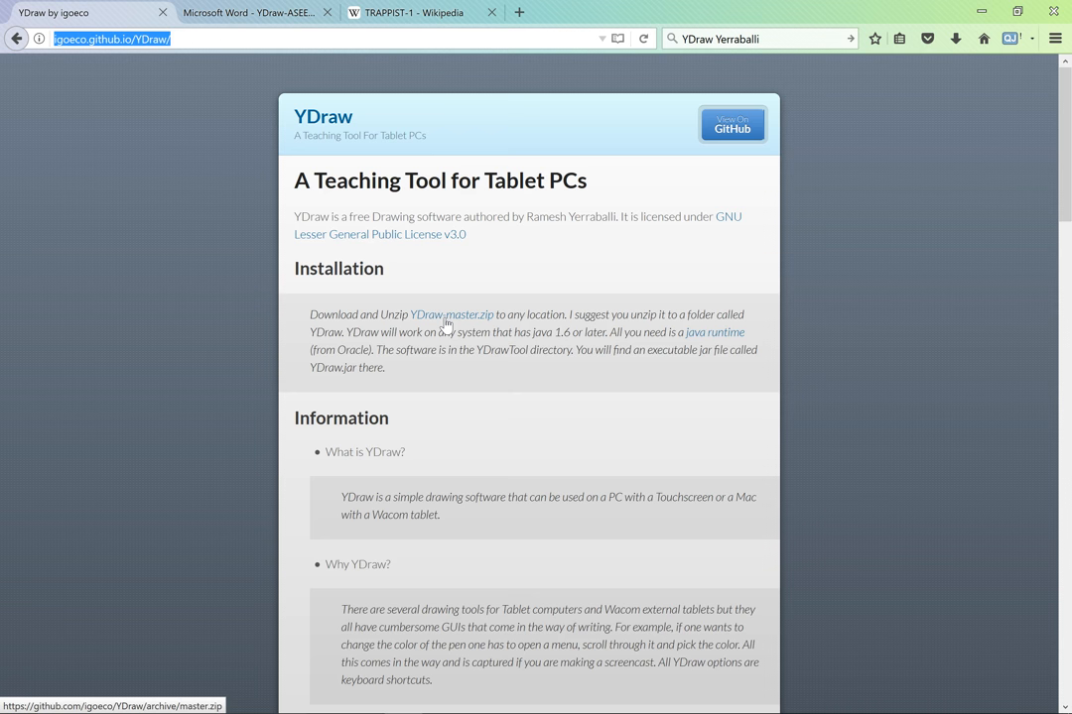
# Open the YDrawTool folder in the downloaded YDraw files to reveal YDraw.jar
pyautogui.click(732, 124)
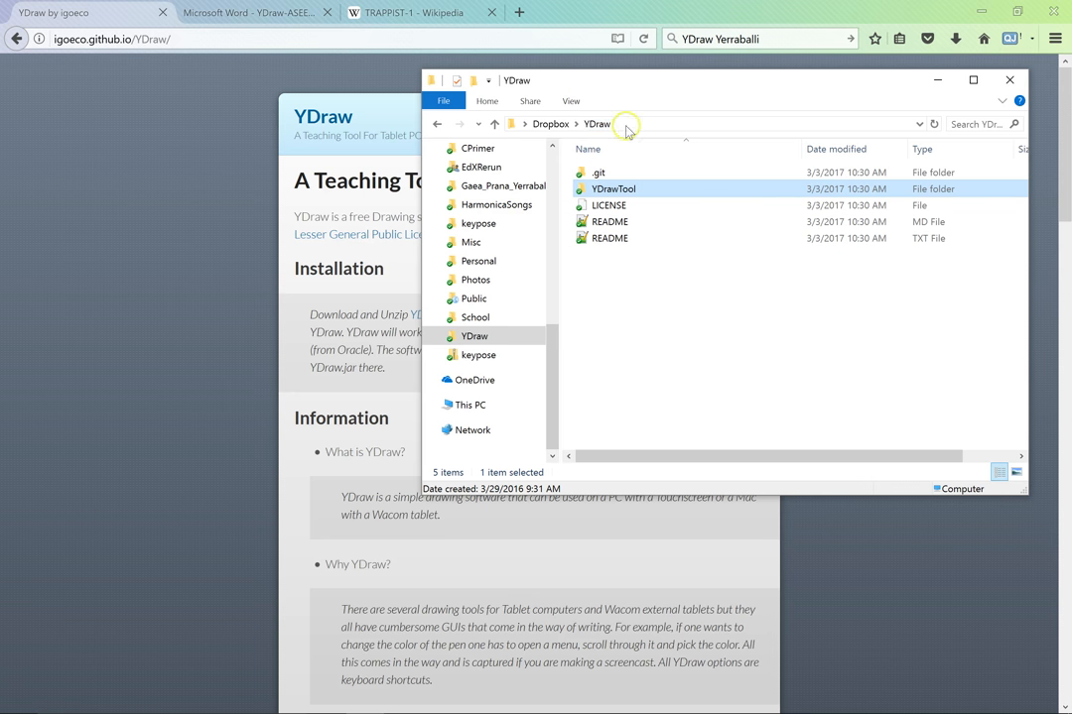
pyautogui.moveTo(655, 118)
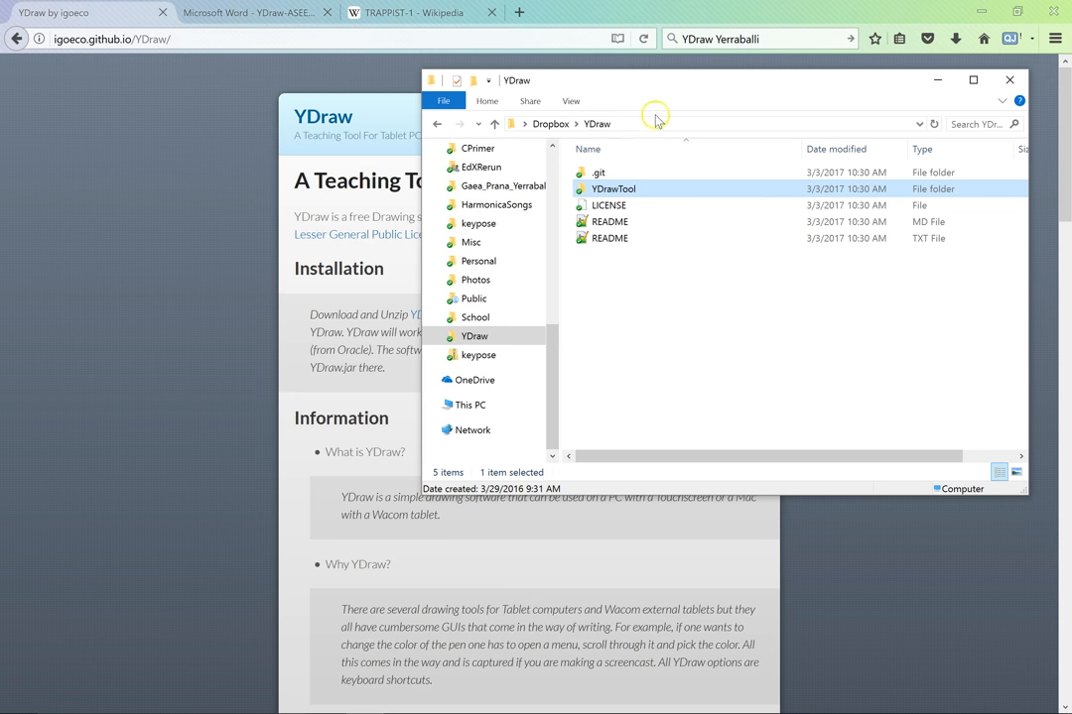
pyautogui.moveTo(632, 195)
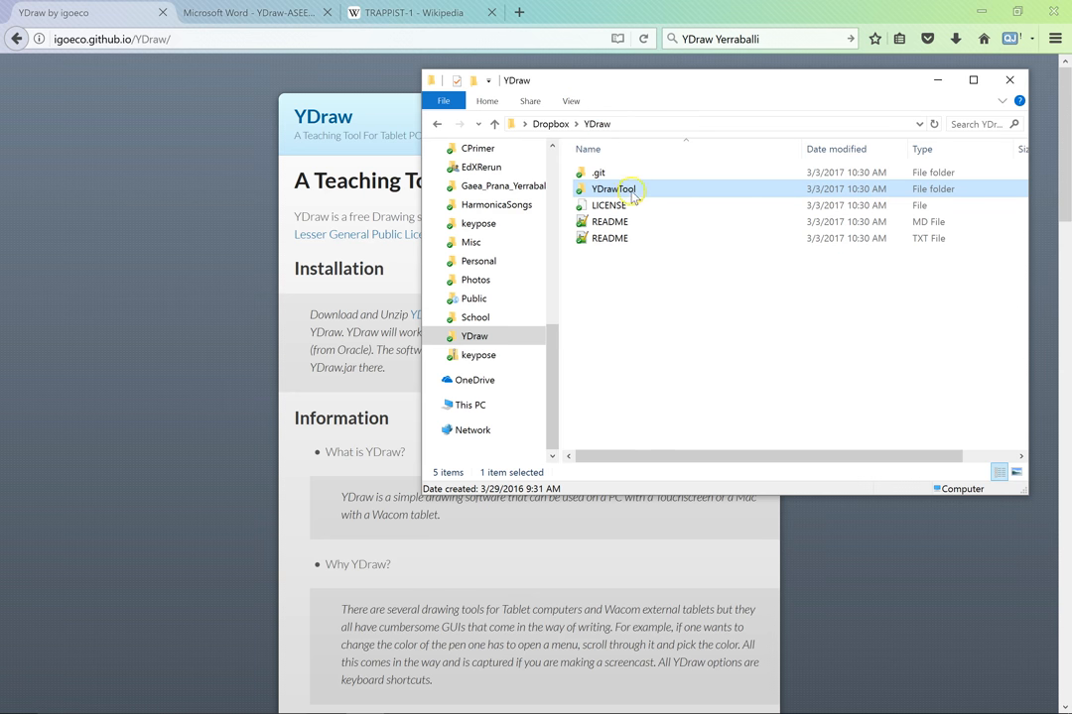
pyautogui.moveTo(613, 189)
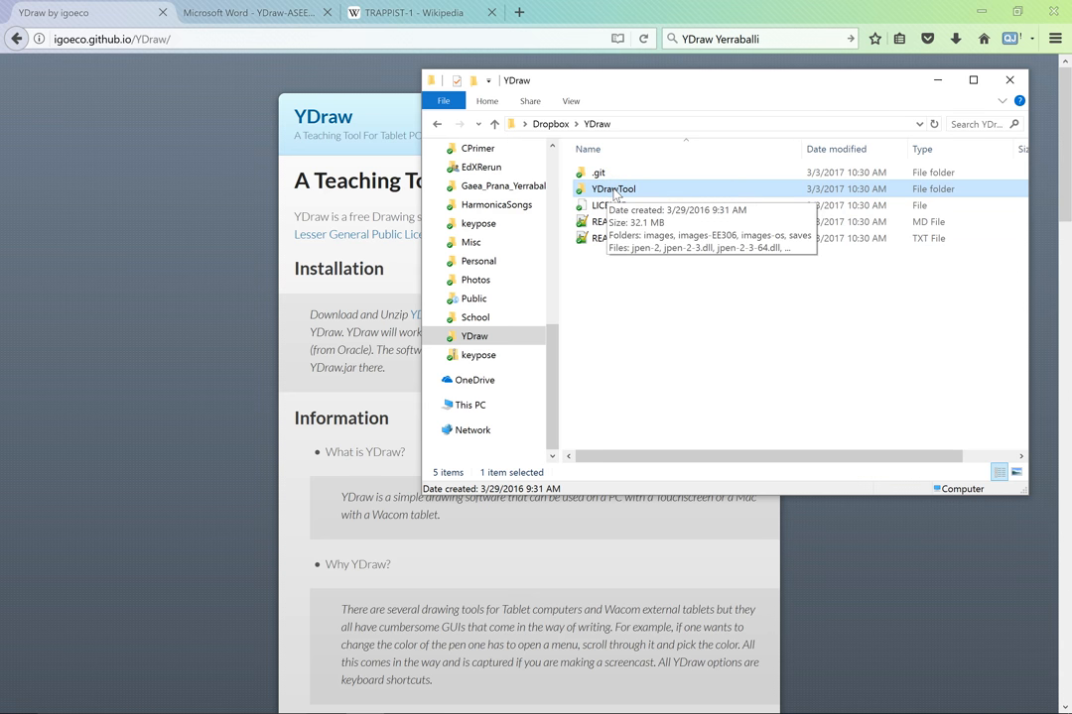
pyautogui.doubleClick(614, 188)
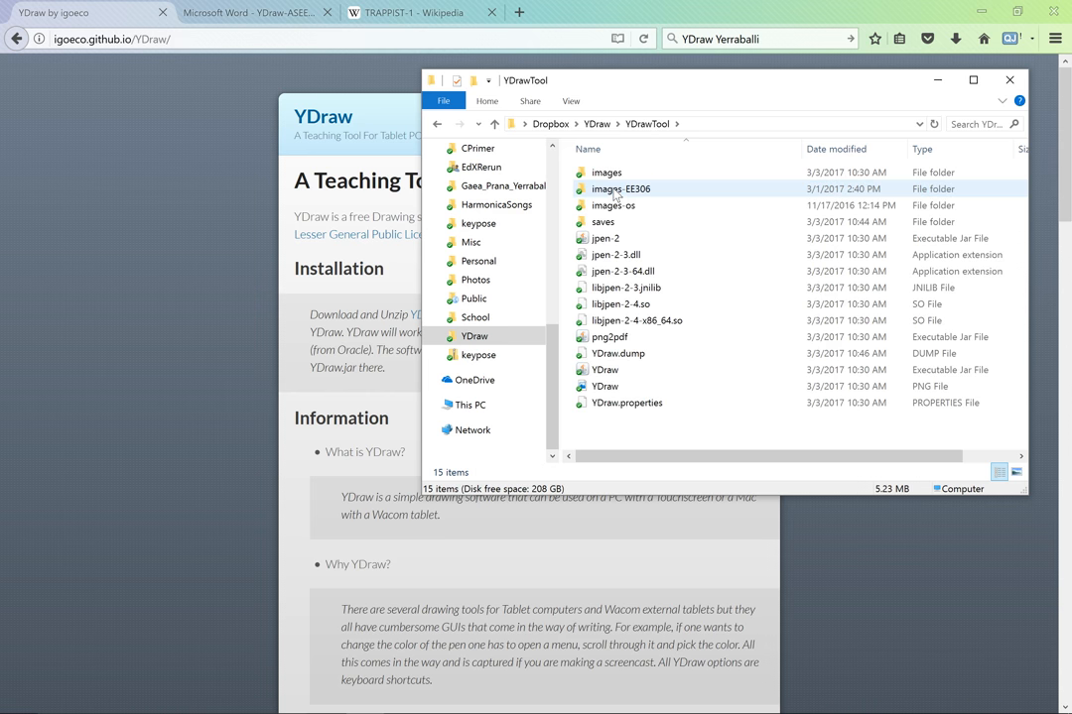
pyautogui.moveTo(602, 221)
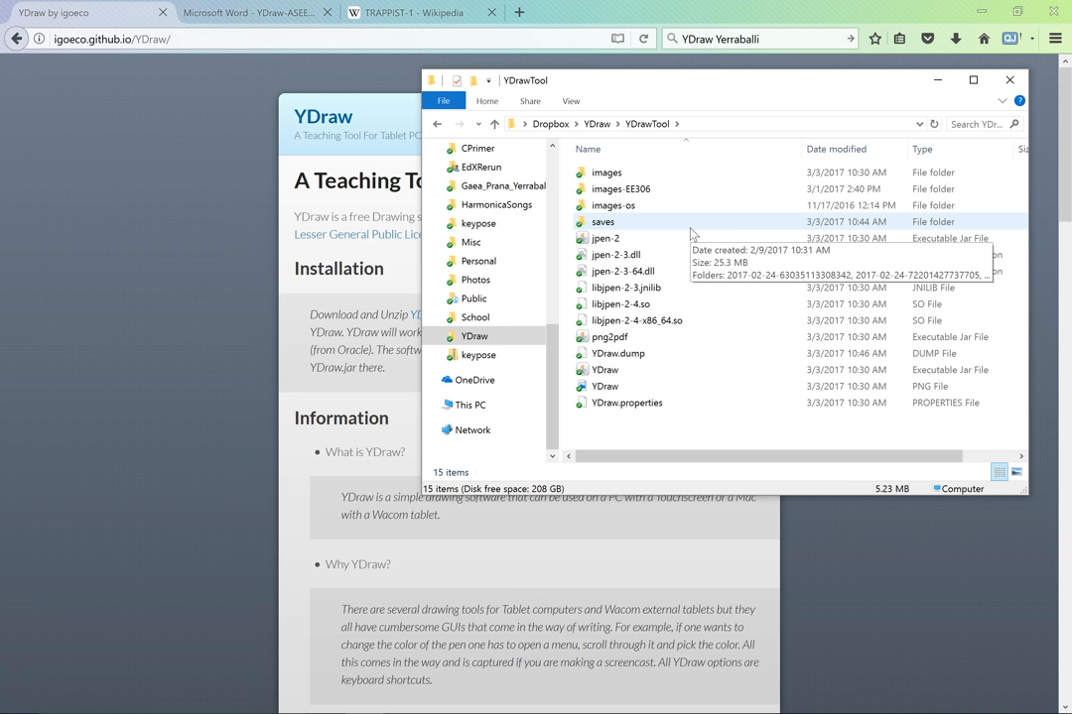
pyautogui.moveTo(756, 354)
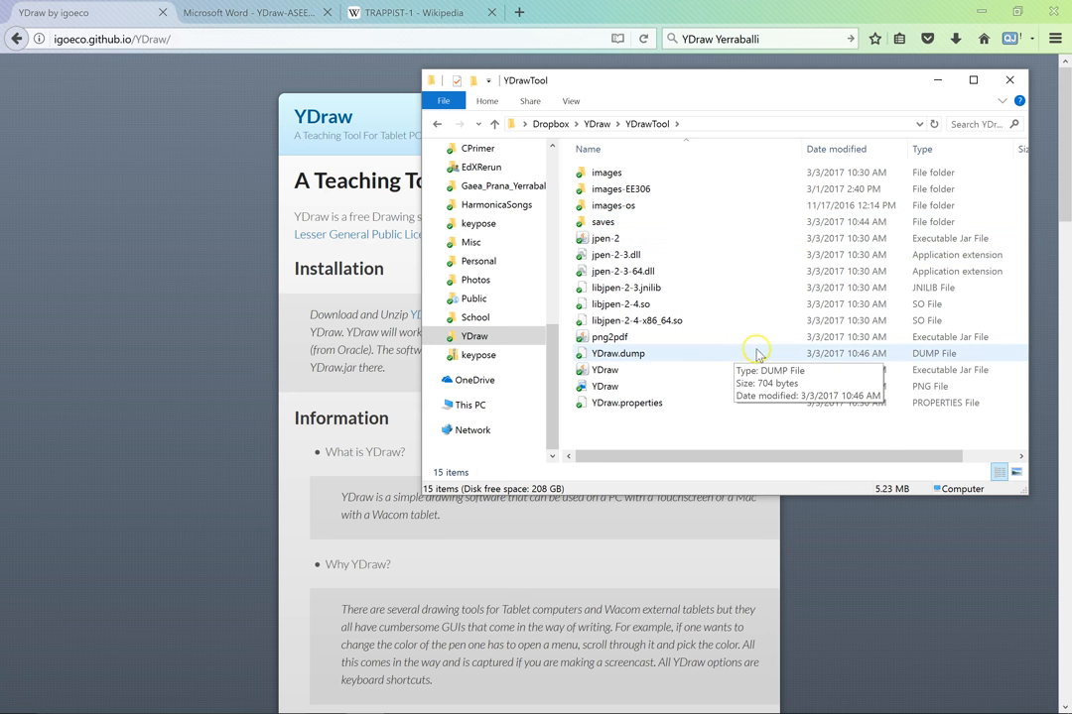
pyautogui.moveTo(605, 369)
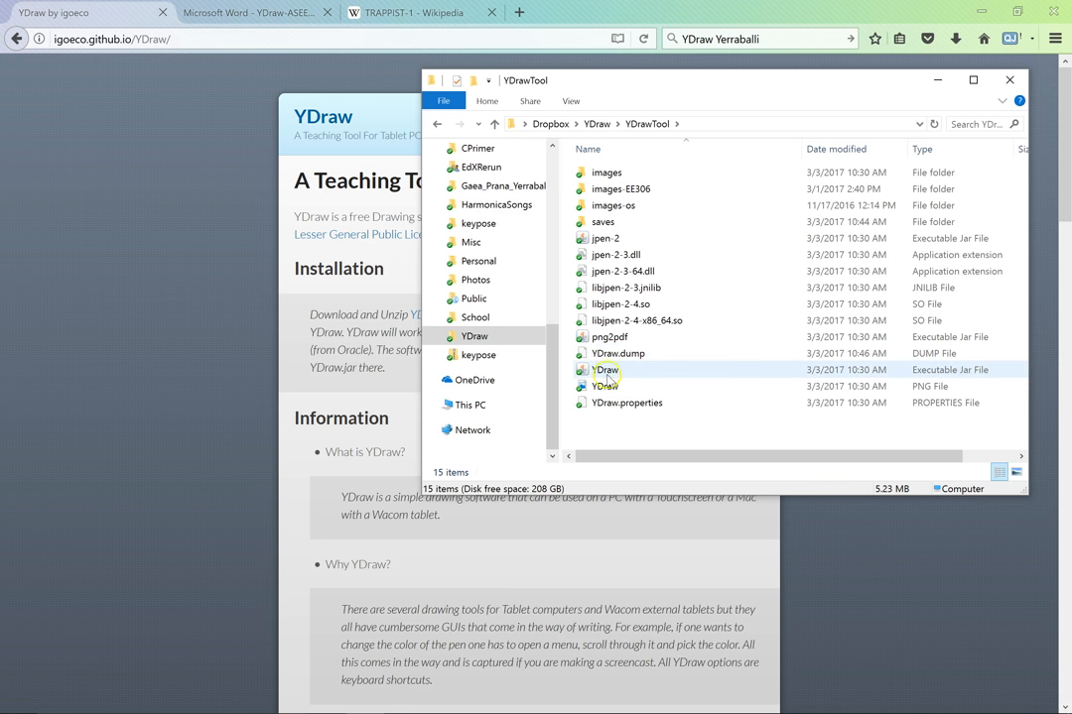
pyautogui.moveTo(606, 370)
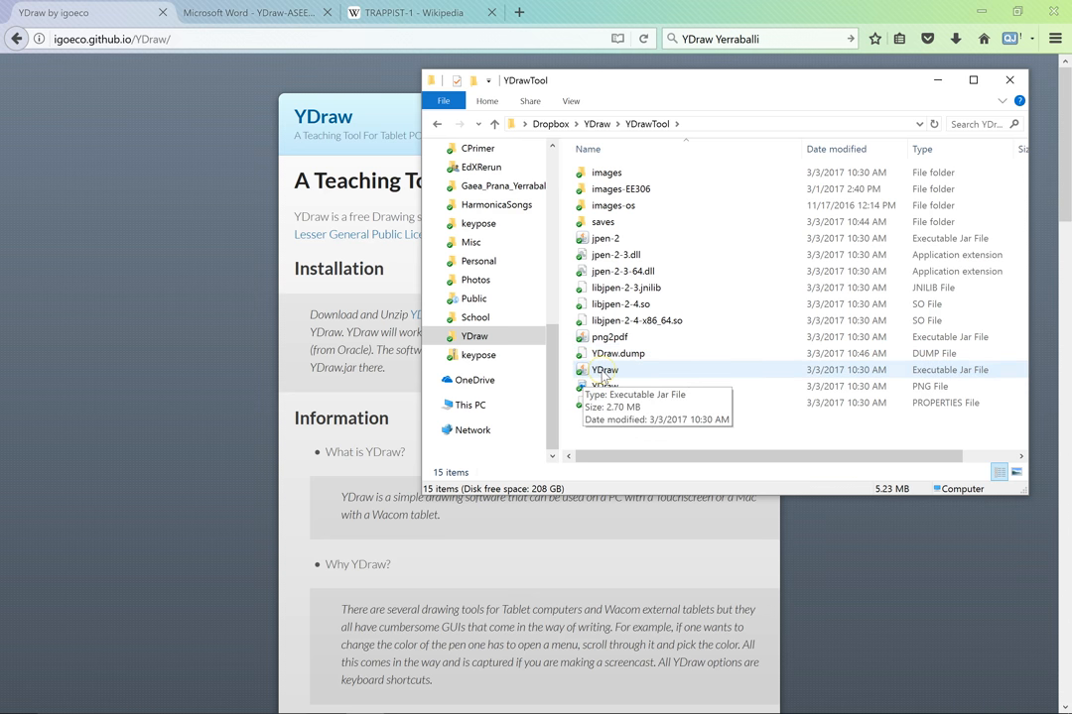
pyautogui.click(605, 369)
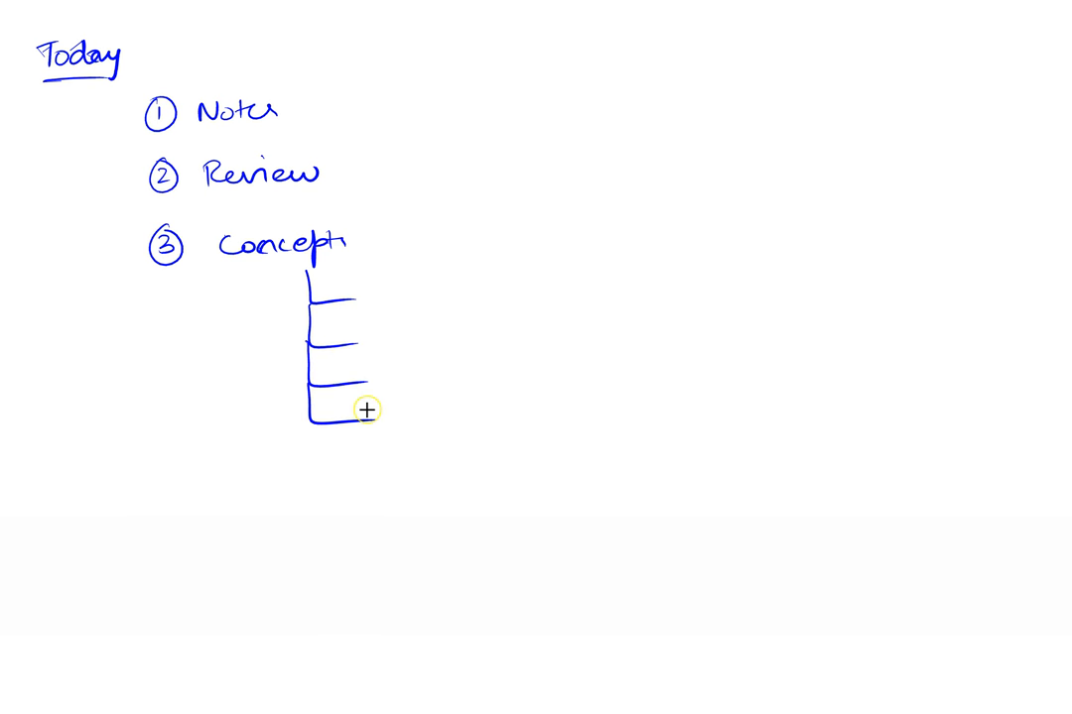
pyautogui.moveTo(180, 474)
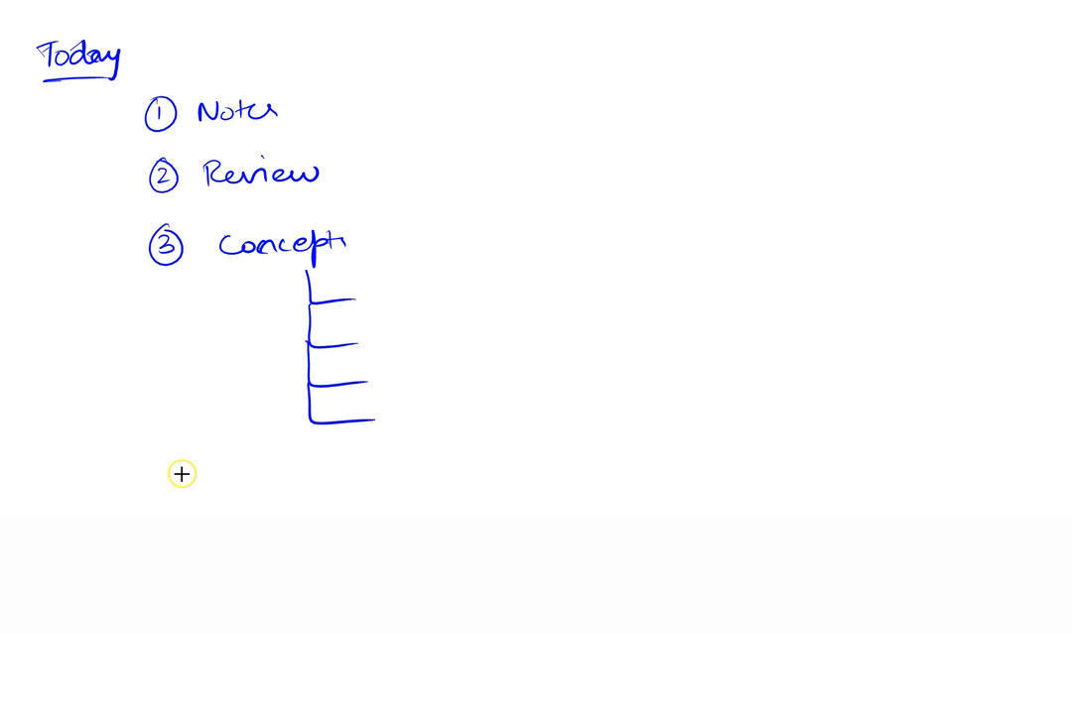
# Write a circled 4 and 'Code Review' beneath the Concepts outline
pyautogui.click(181, 474)
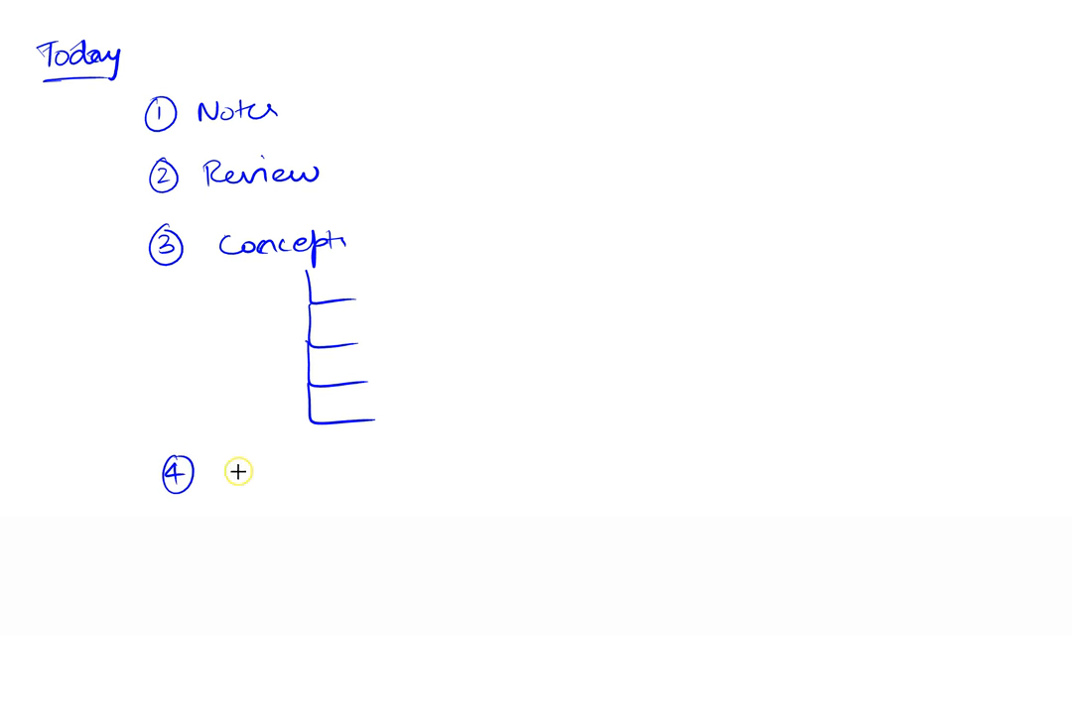
pyautogui.write('Code Review')
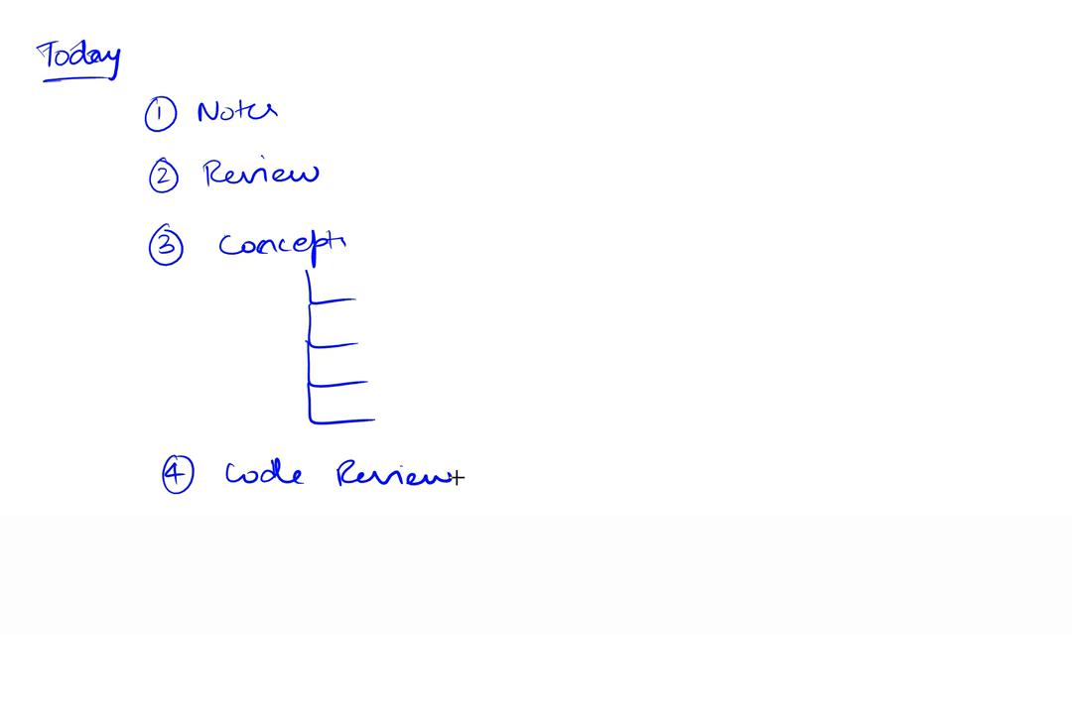
pyautogui.press('Ctrl+P')
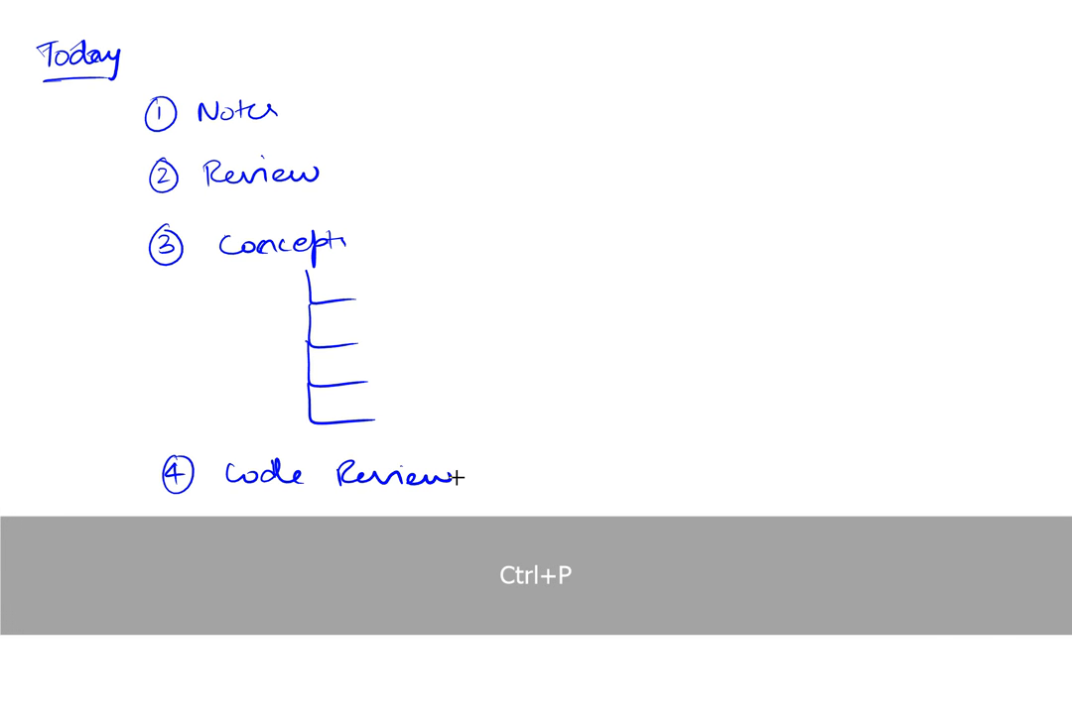
pyautogui.press('ctrl+p')
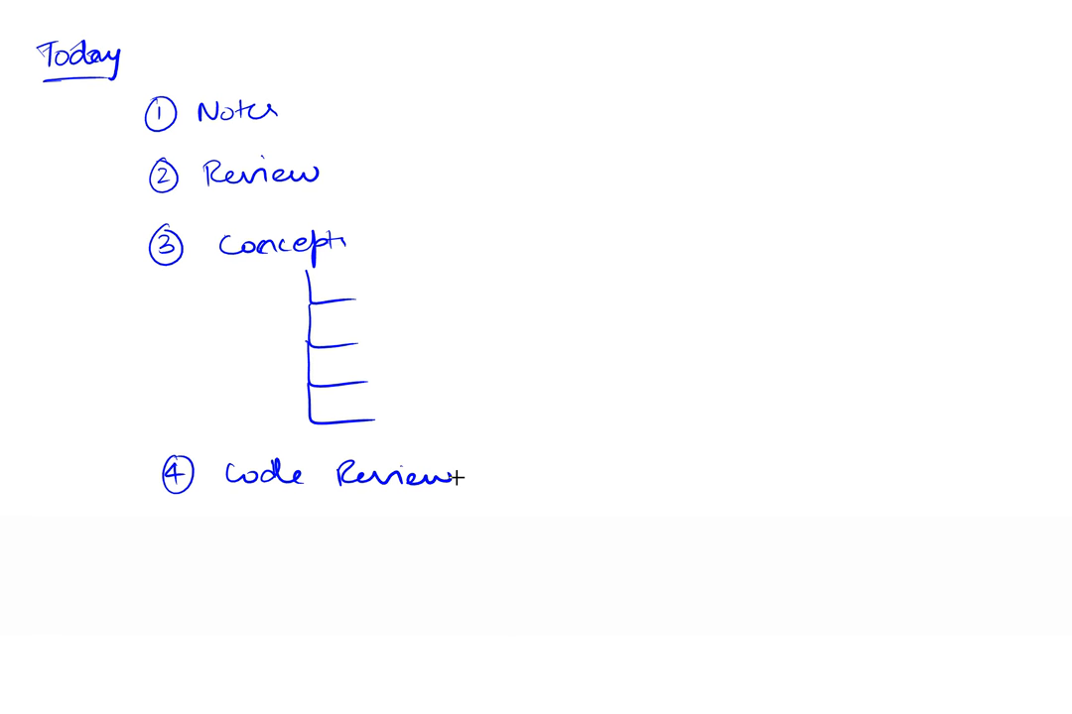
pyautogui.press('Ctrl')
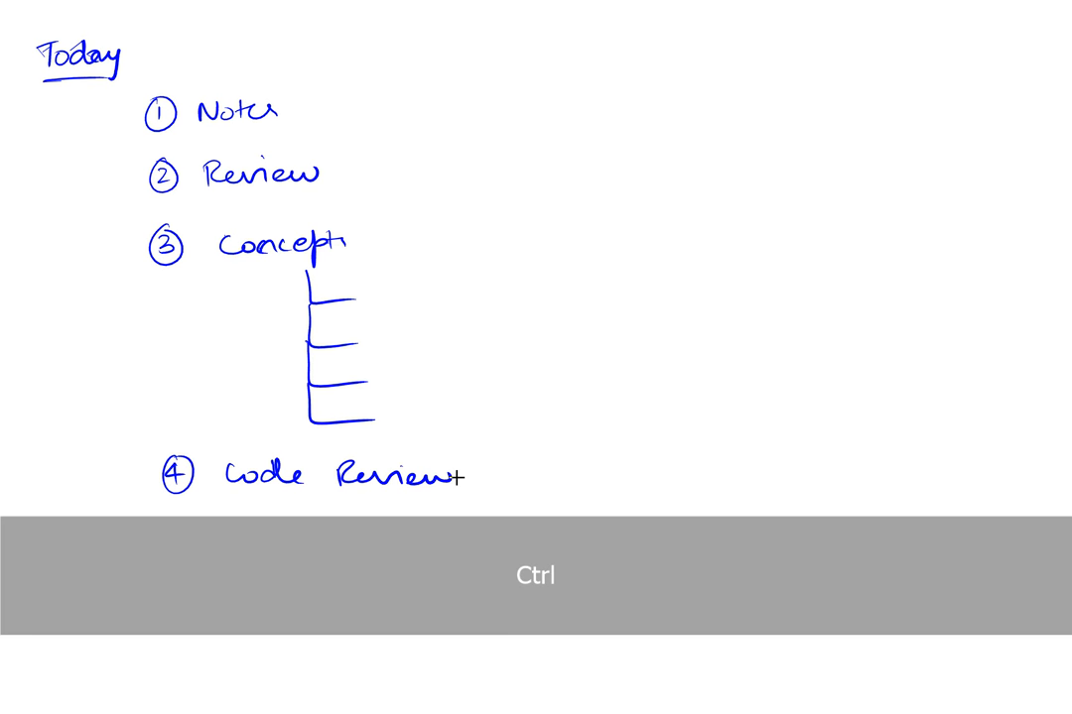
pyautogui.press('ctrl+r')
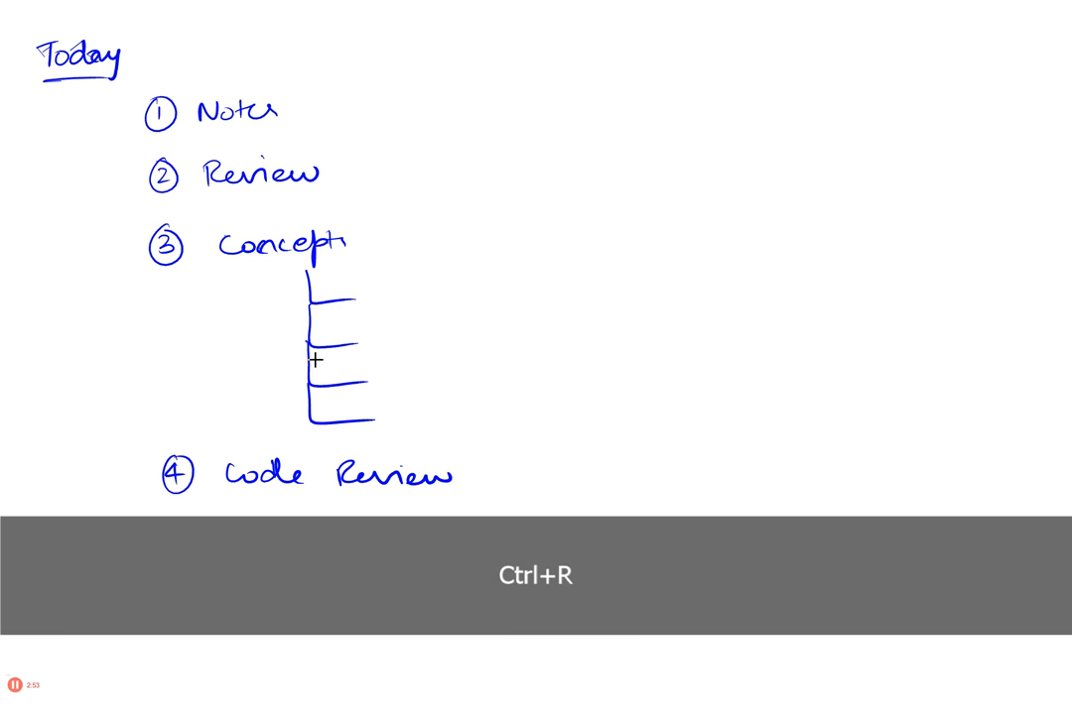
# Create new blank pages after the agenda for the Concept and Concept 2 notes
pyautogui.press('ctrl+p')
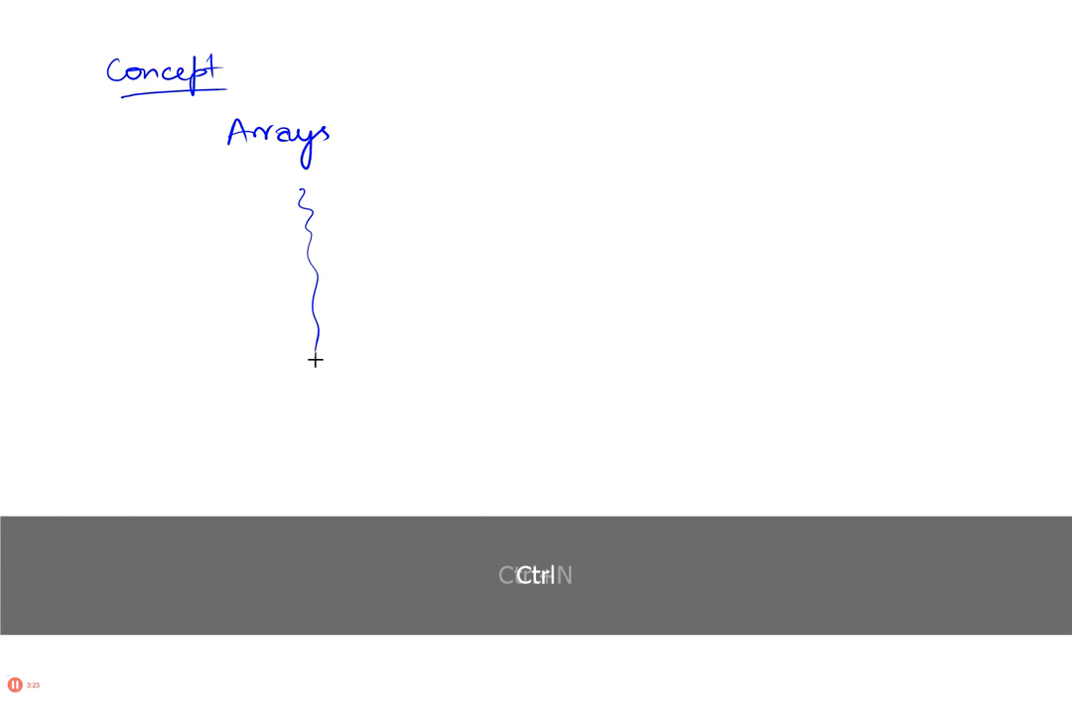
pyautogui.press('ctrl+Left')
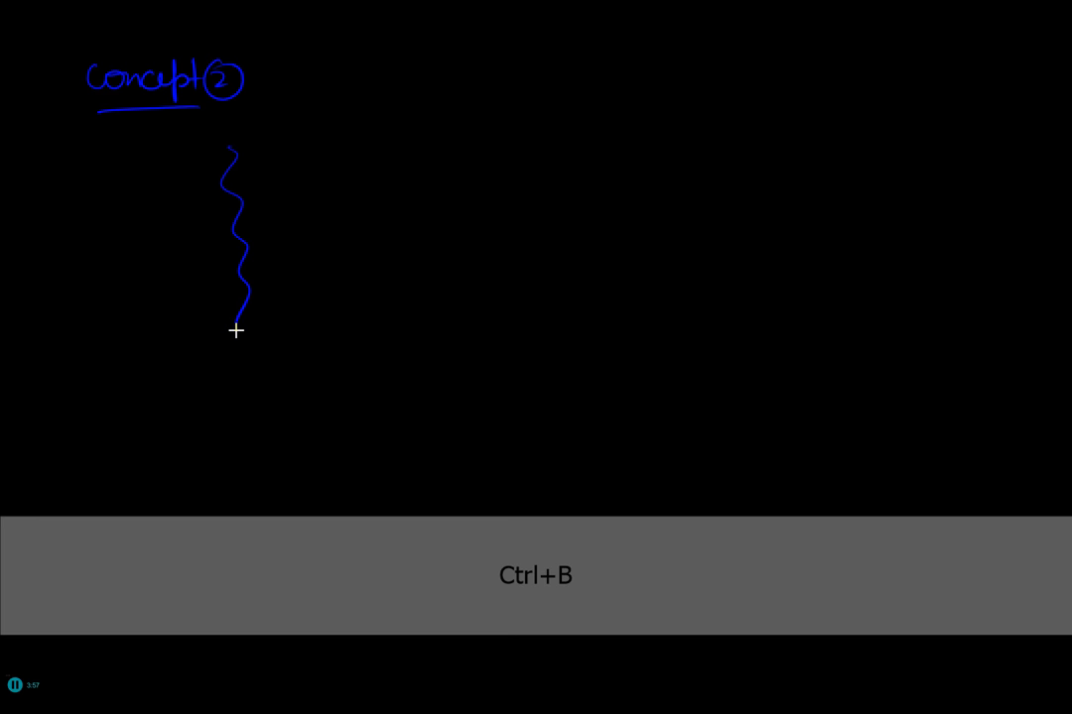
# Turn the Concept 2 page into a black blackboard
pyautogui.press('alt+tab')
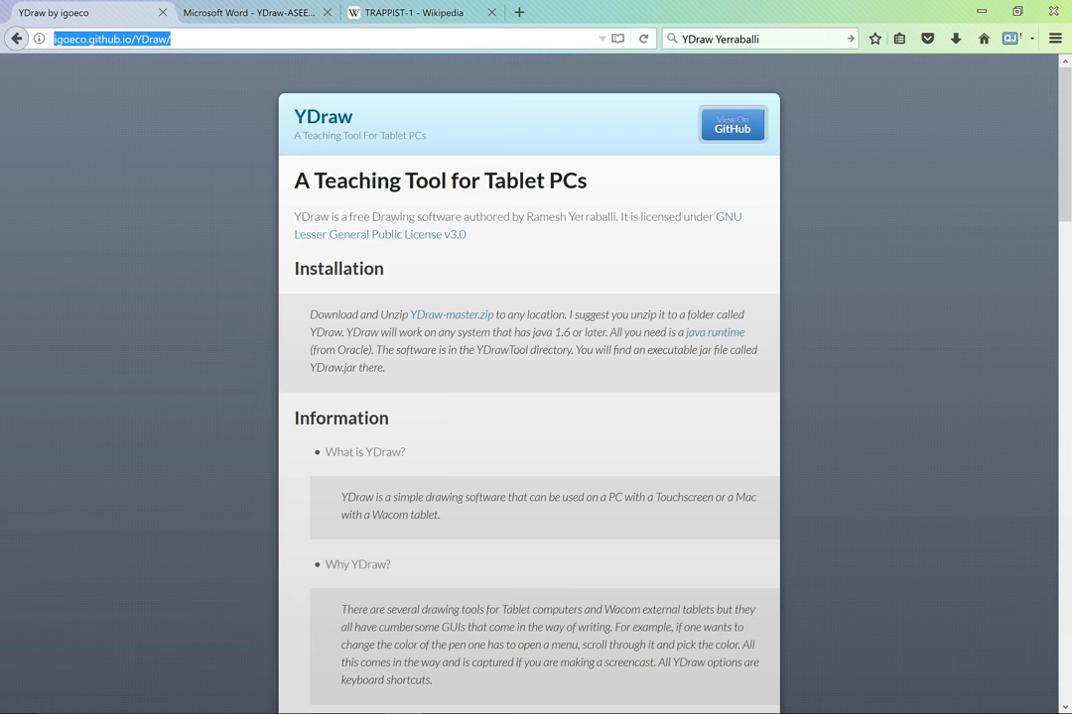
# Copy the TRAPPIST-1 System image from the Wikipedia TRAPPIST-1 article
pyautogui.click(416, 12)
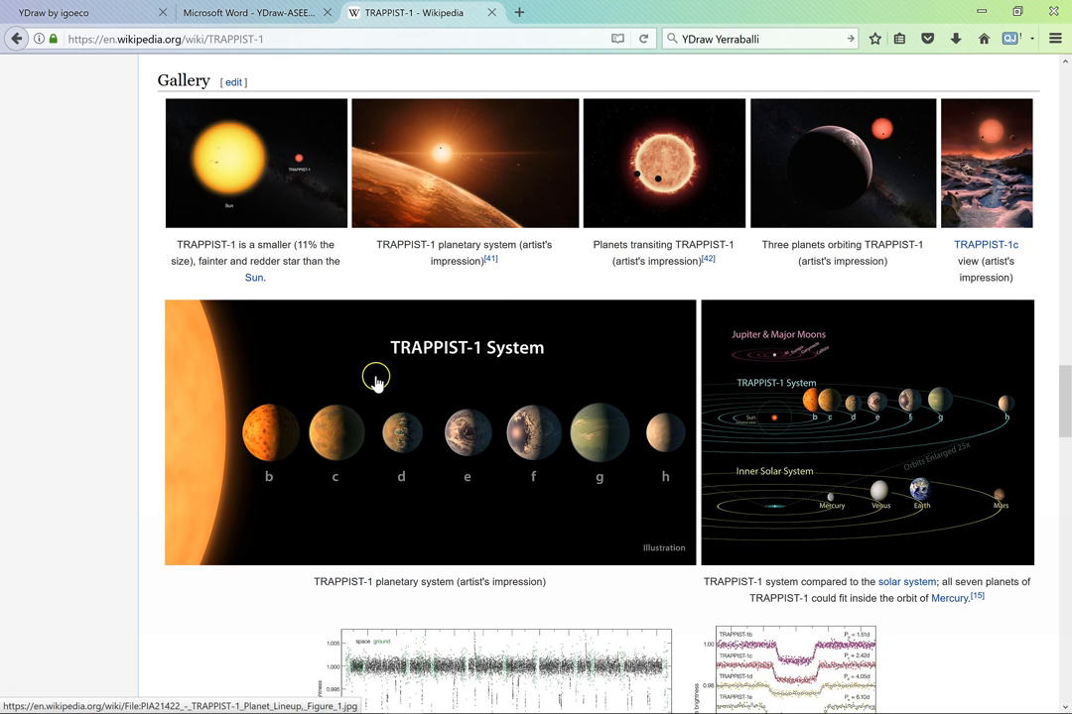
pyautogui.rightClick(376, 383)
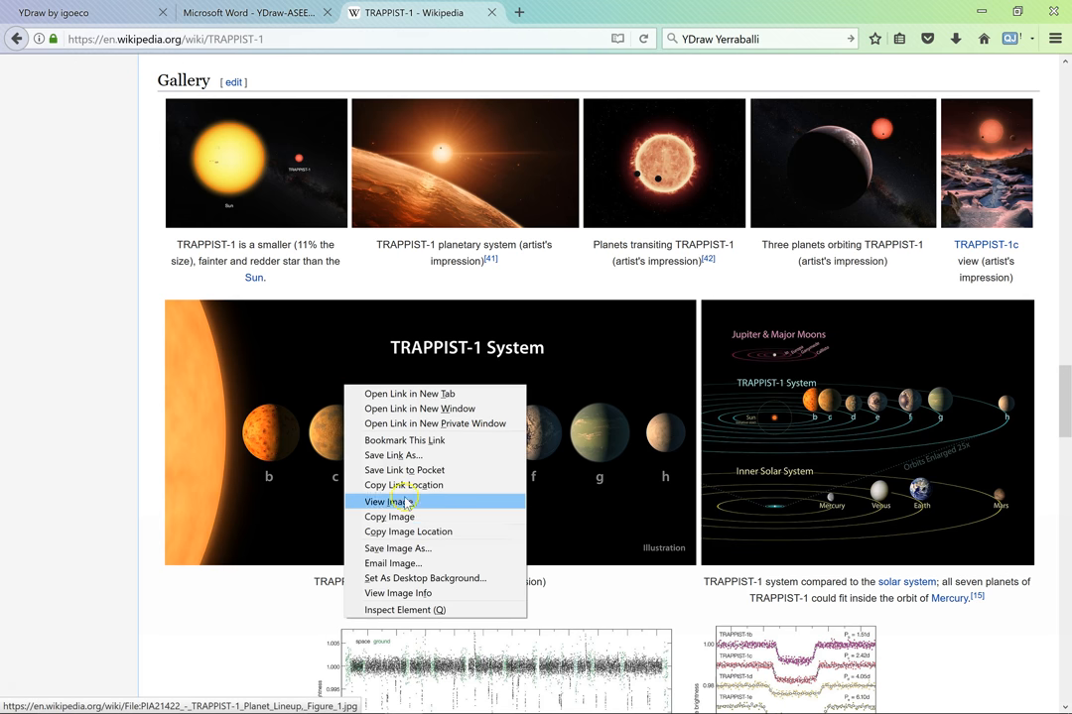
pyautogui.press('alt+tab')
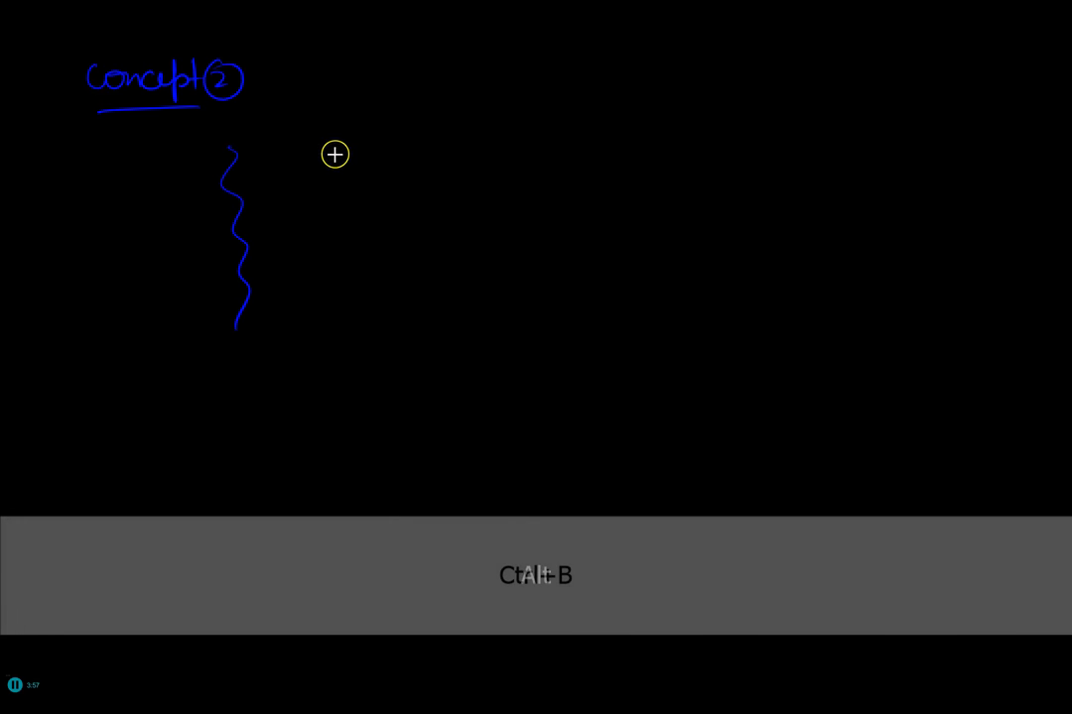
# Paste the TRAPPIST-1 image on the black page, adding a 'Trappist' arrow and 'Planets' label
pyautogui.press('ctrl+v')
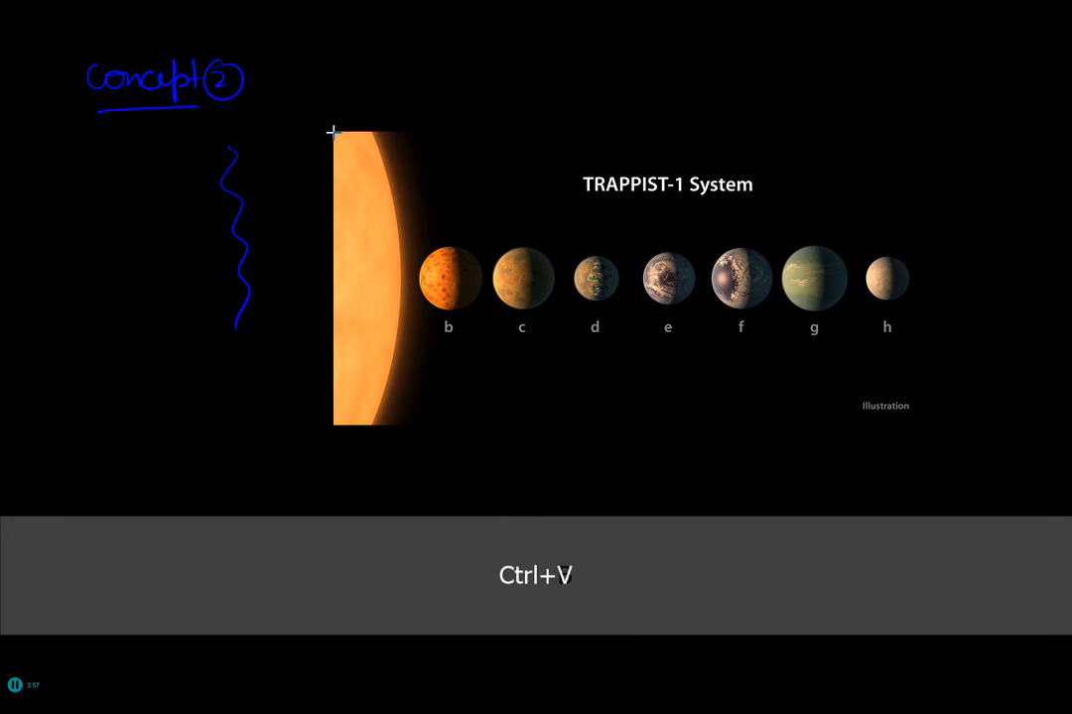
pyautogui.press('ctrl+b')
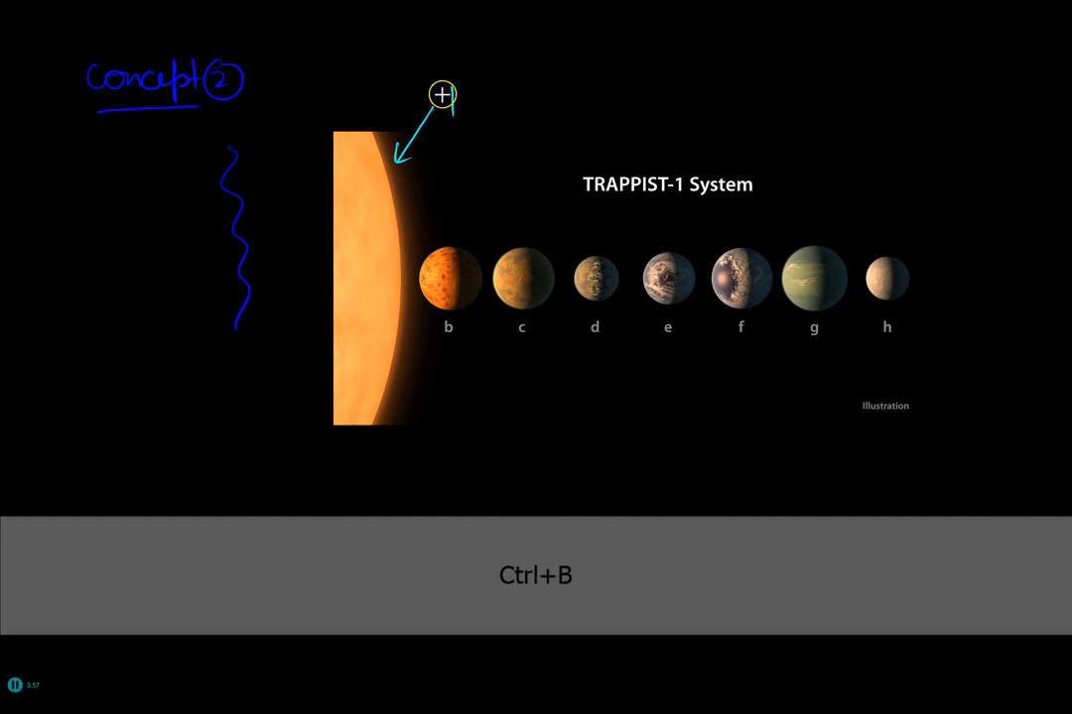
pyautogui.moveTo(456, 105); pyautogui.dragTo(506, 104)
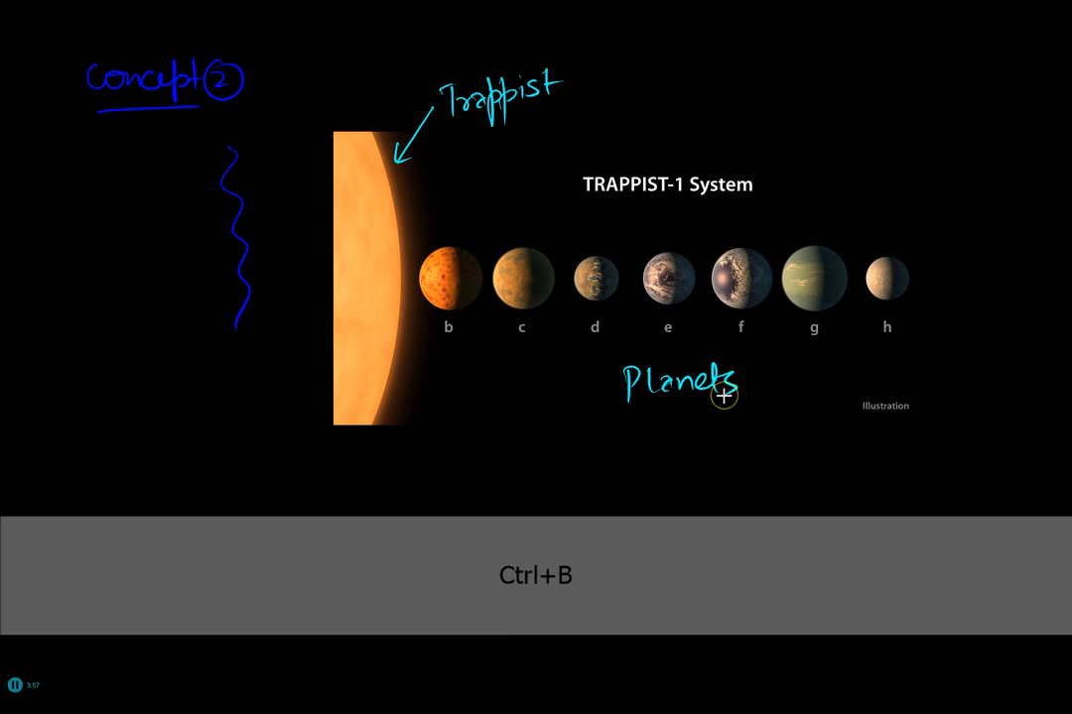
pyautogui.press('ctrl+p')
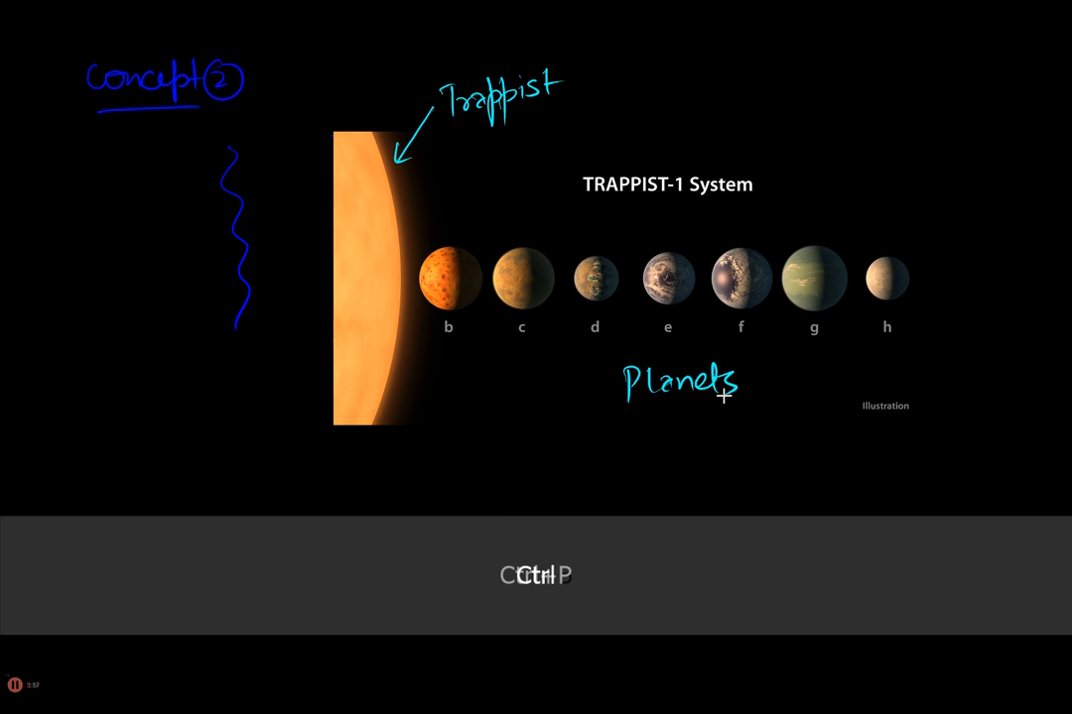
# Save the session as 'intro' PDF and snapshots into the School test folder
pyautogui.press('ctrl+x')
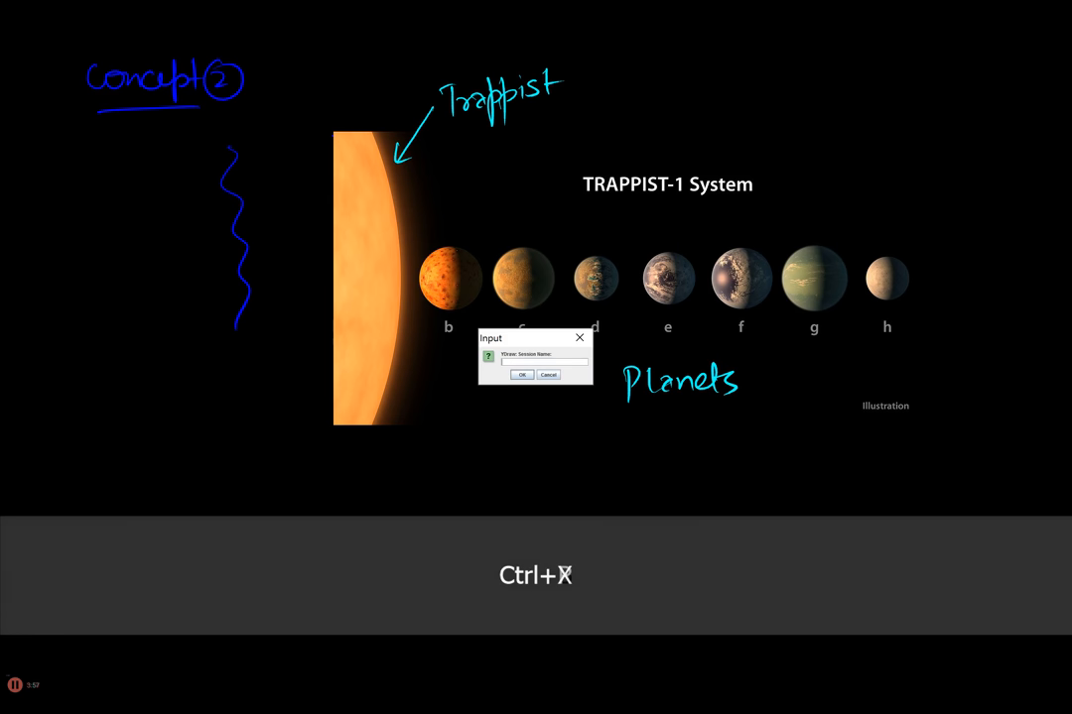
pyautogui.press('ctrl+p')
pyautogui.write('intro')
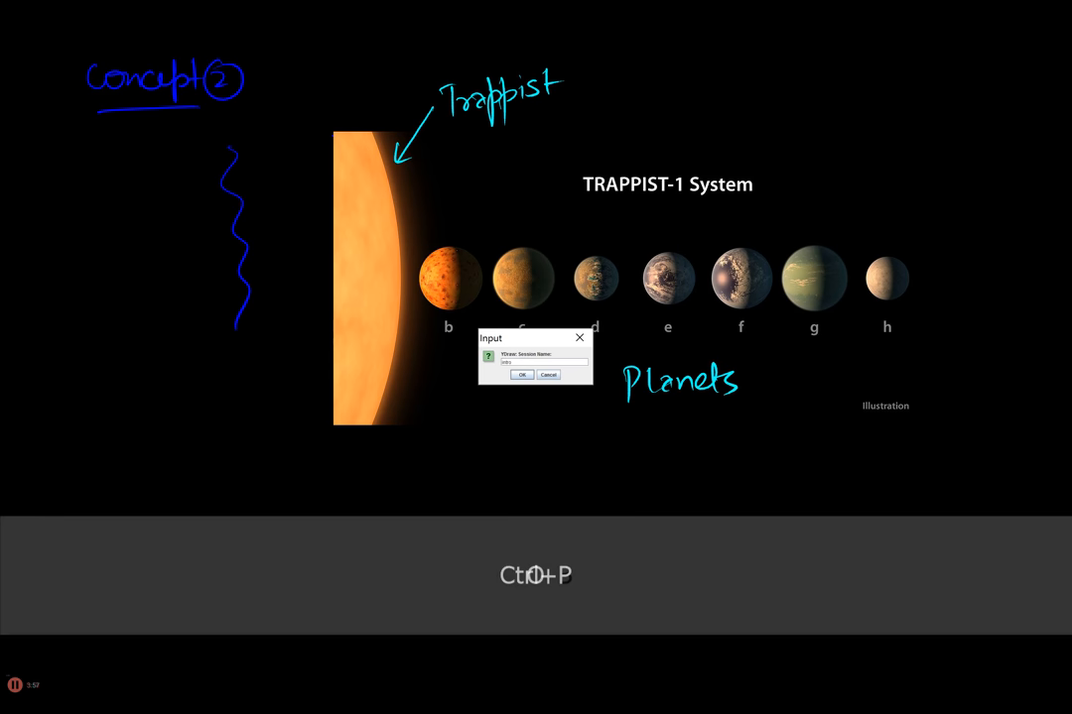
pyautogui.click(522, 375)
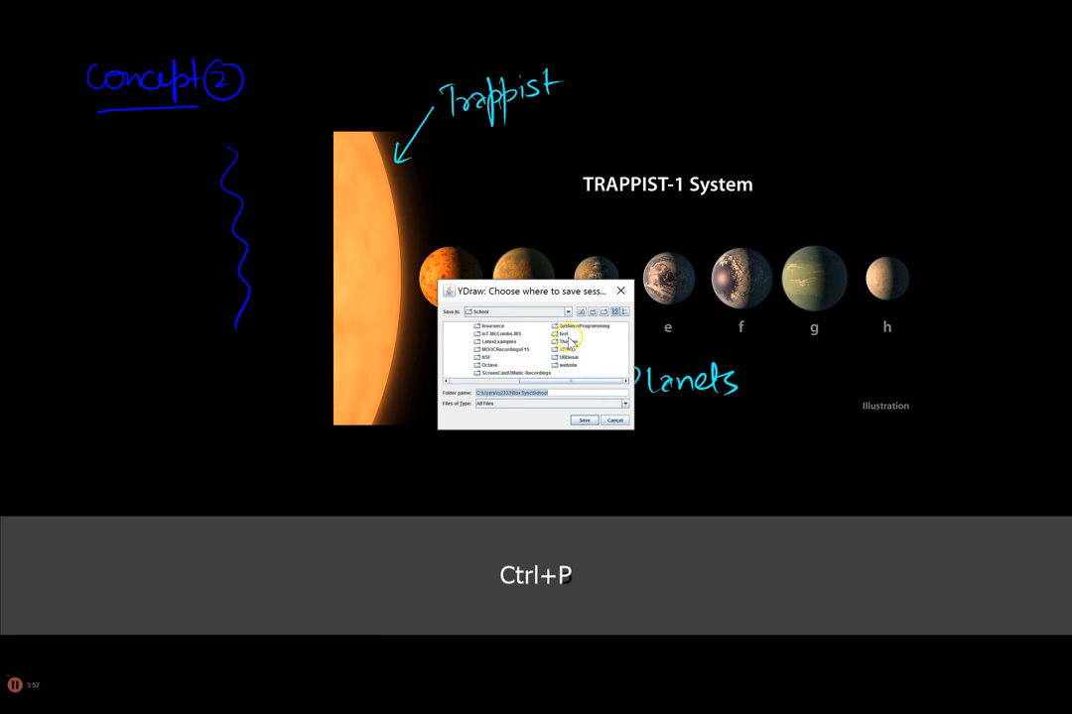
pyautogui.doubleClick(565, 330)
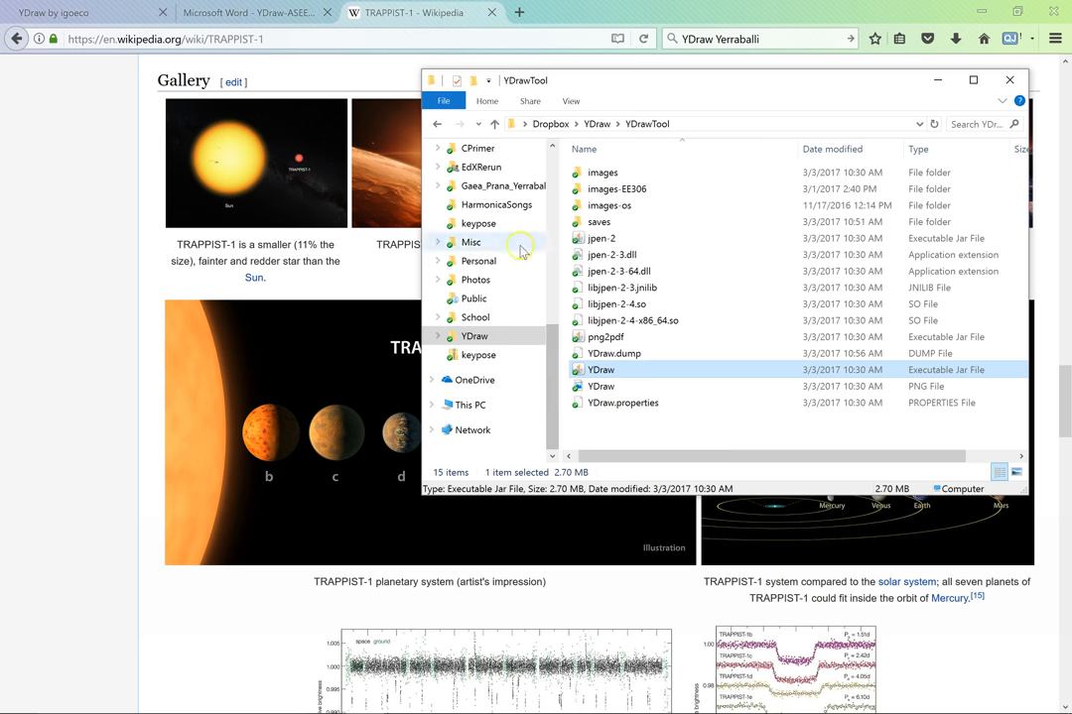
pyautogui.moveTo(554, 400)
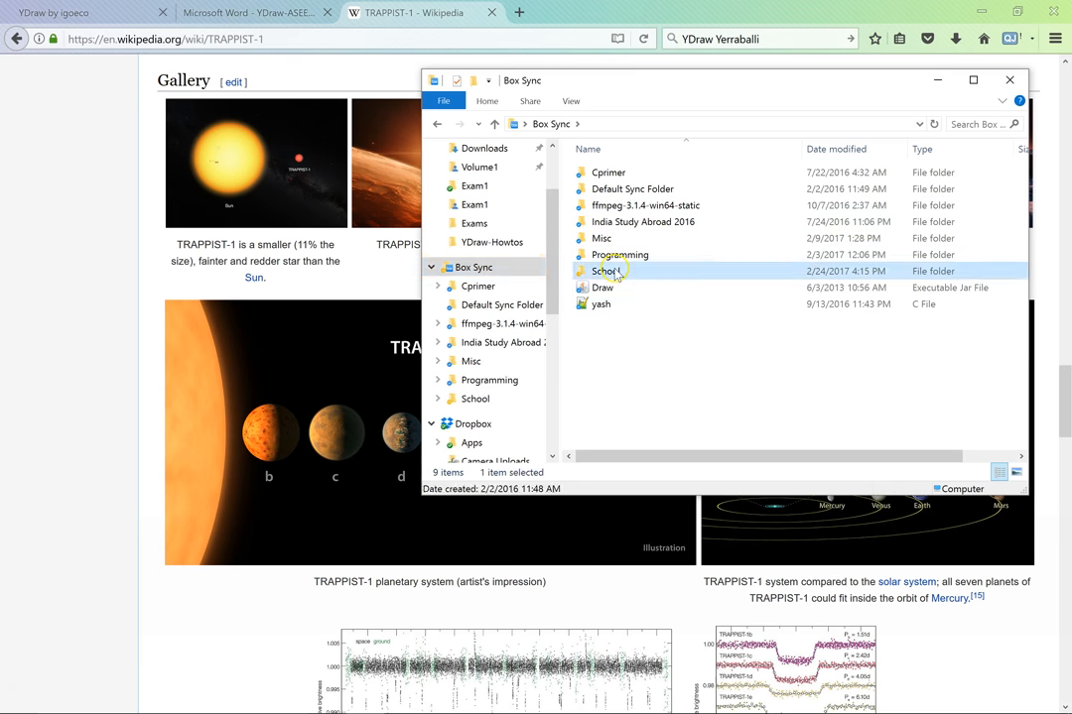
# Browse School > test > intro and open intro.pdf at the agenda page
pyautogui.doubleClick(605, 271)
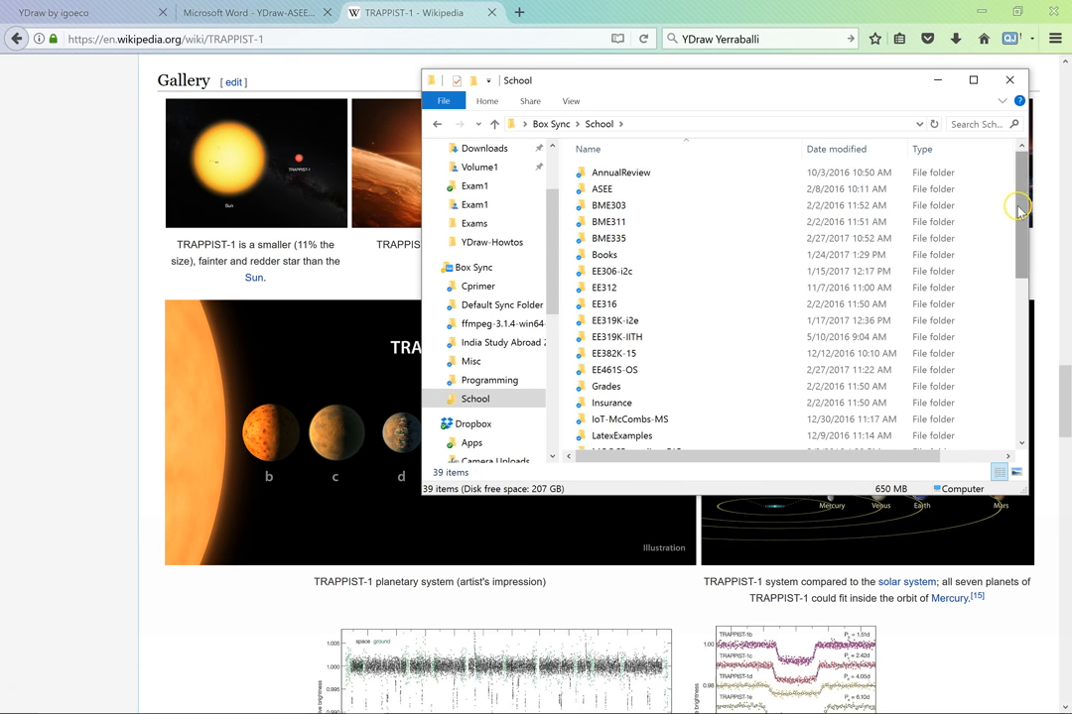
pyautogui.scroll(-3)
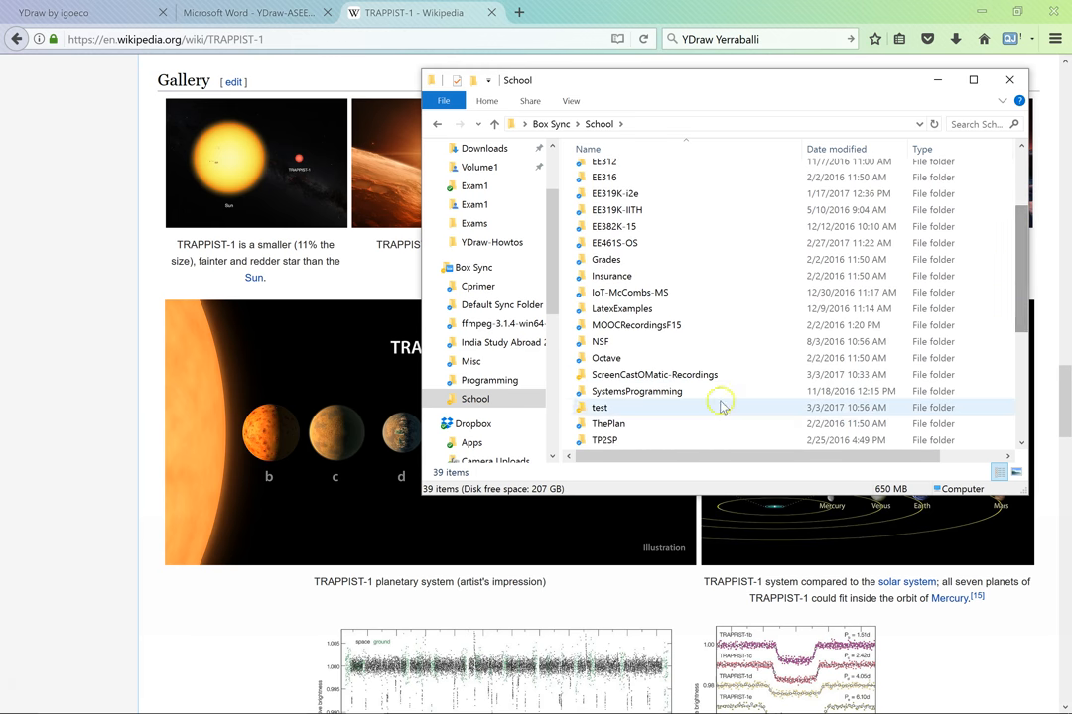
pyautogui.doubleClick(599, 407)
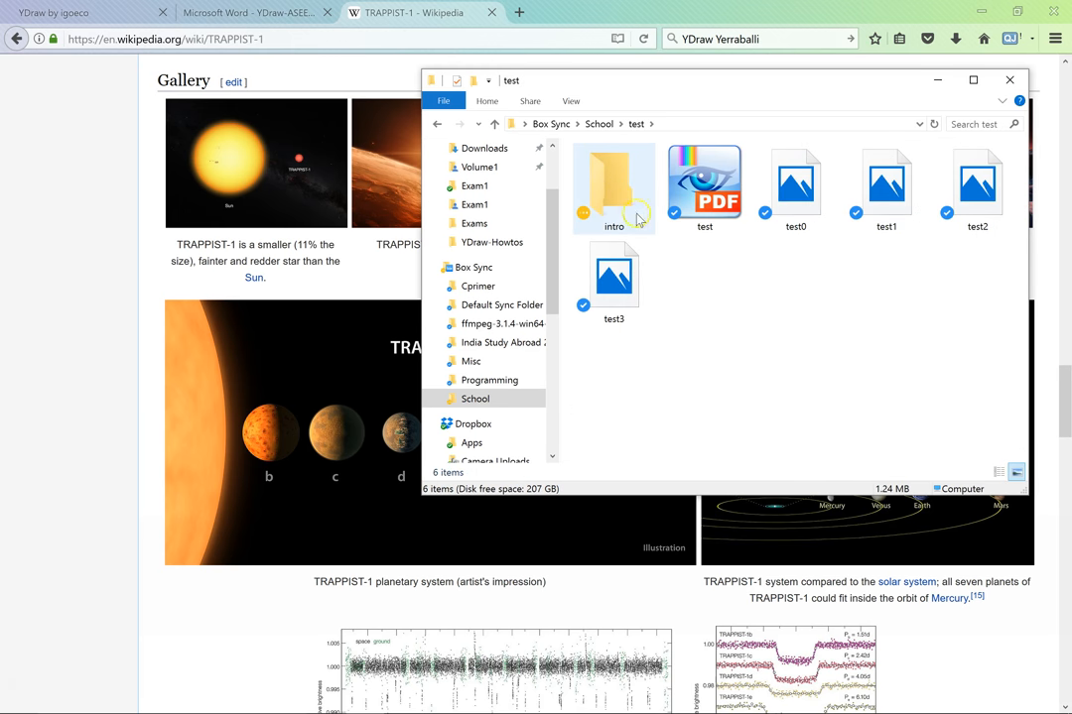
pyautogui.doubleClick(613, 183)
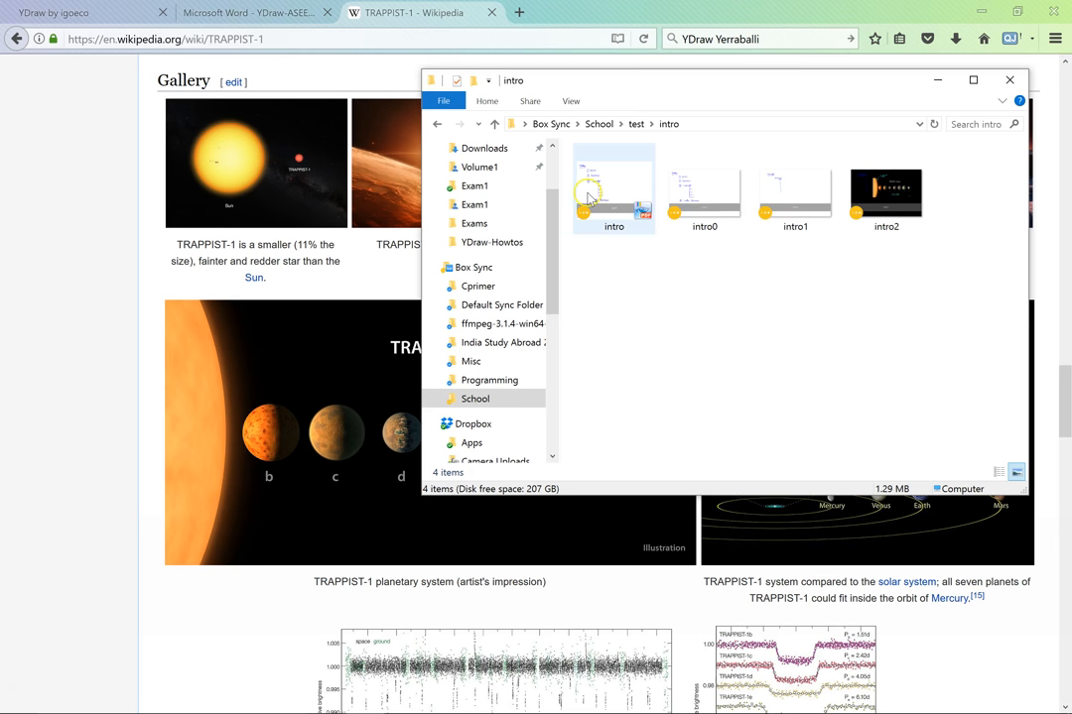
pyautogui.doubleClick(614, 189)
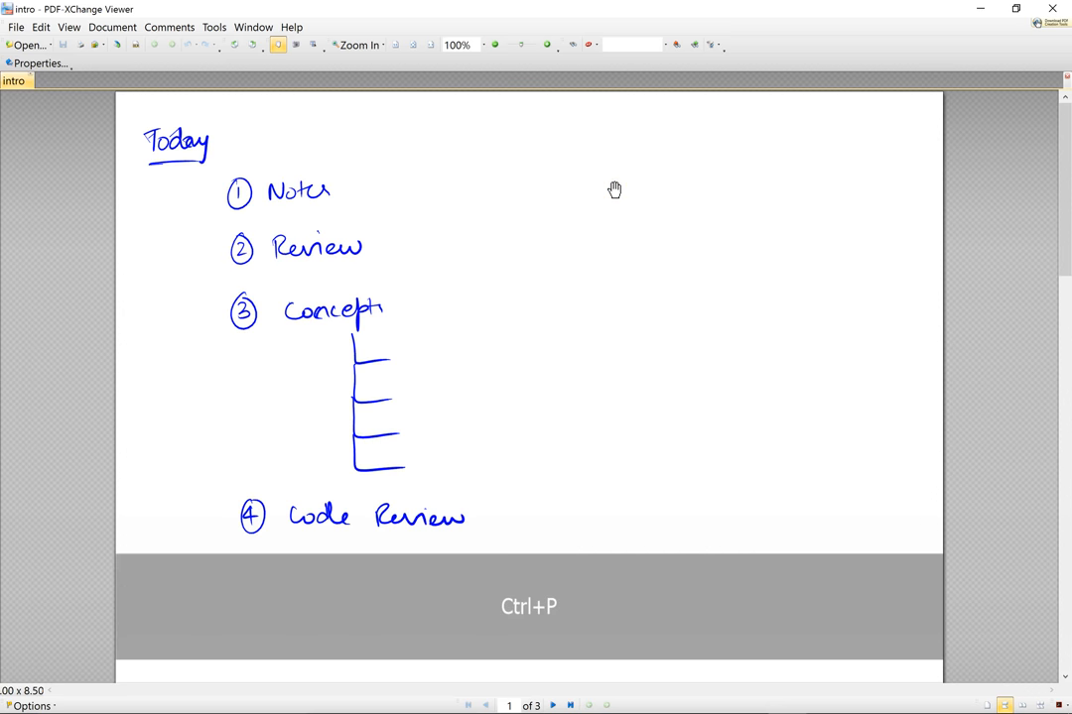